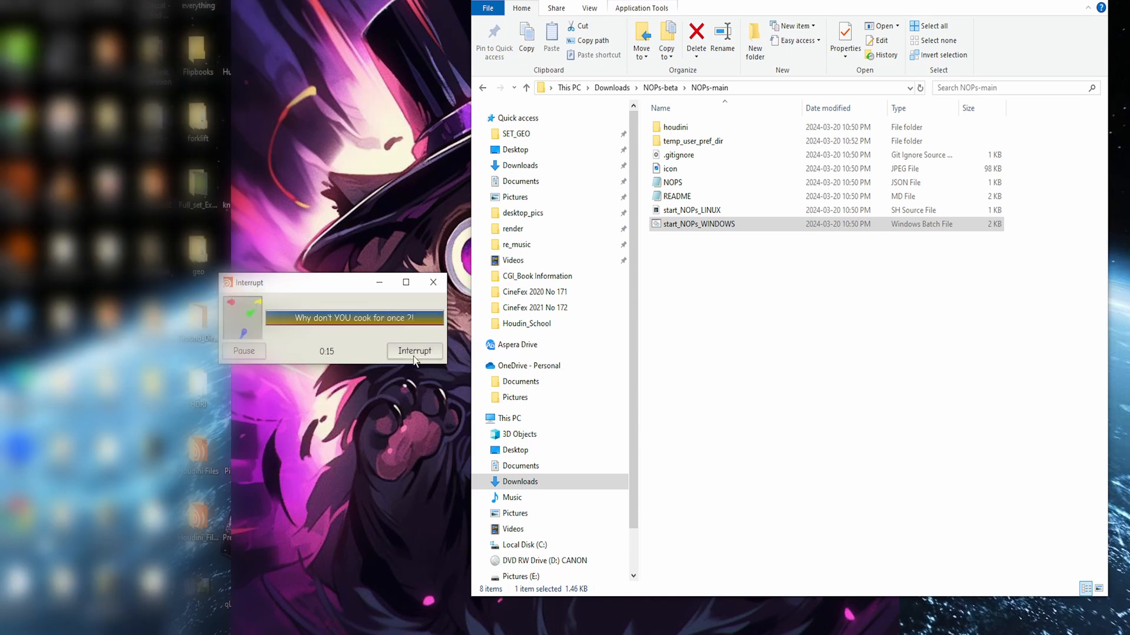
Step: Interrupt the prank dialog's running operation after launching Houdini via the NOPs script
click(414, 350)
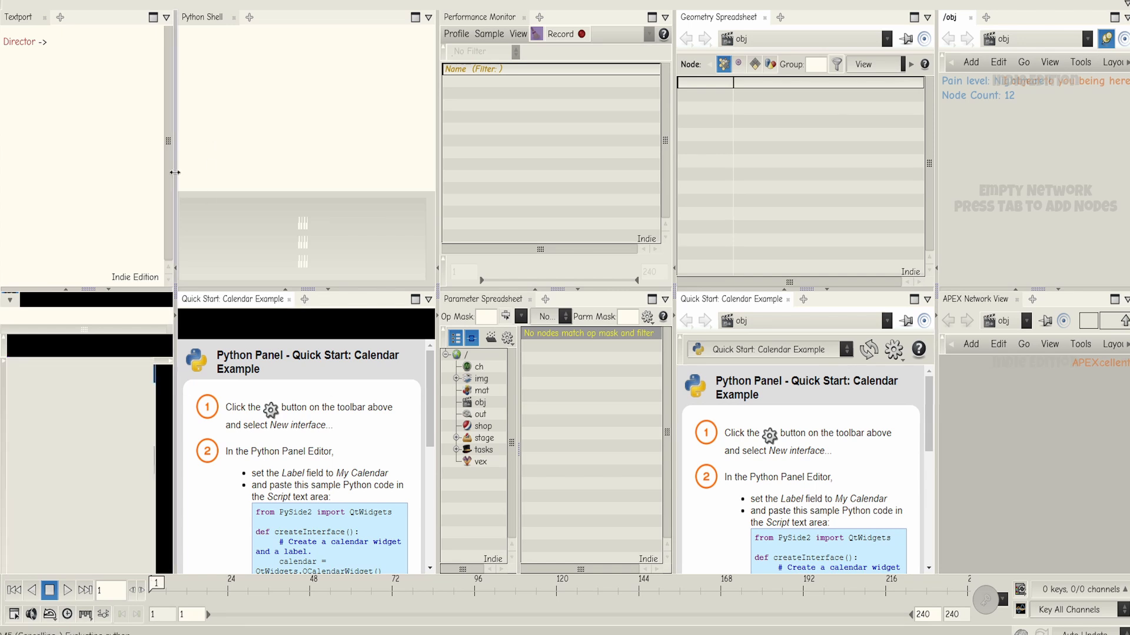
Step: Click the top-left of the Houdini window as panes collapse to Performance Monitor and Parameter Spreadsheet
click(14, 5)
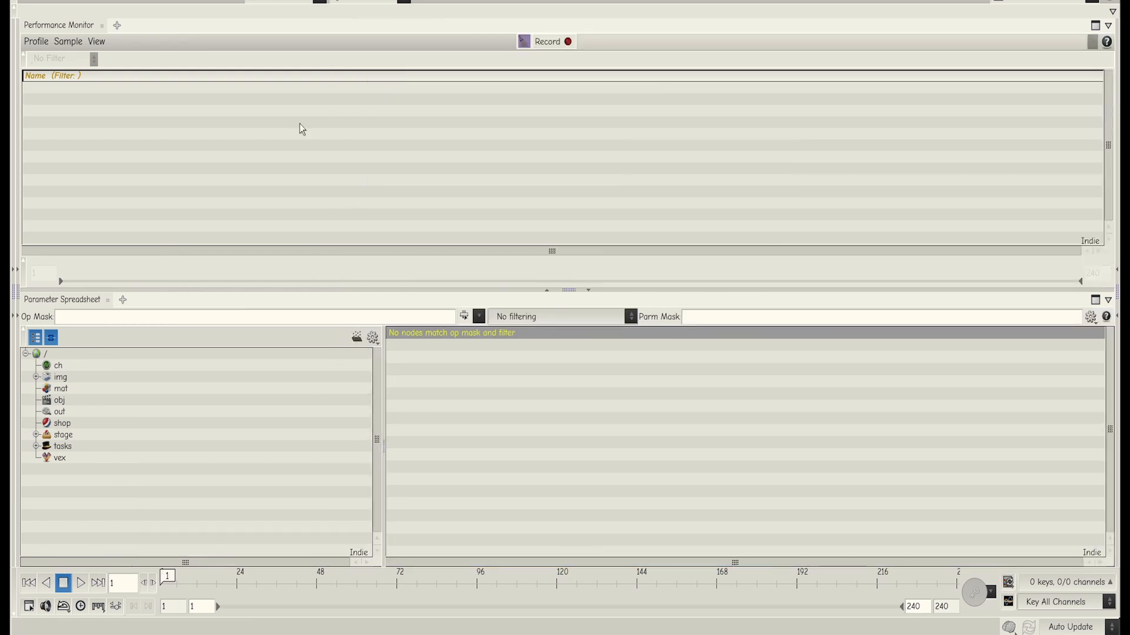
Step: Choose Sidefx.com from Houdini's Help menu
click(192, 2)
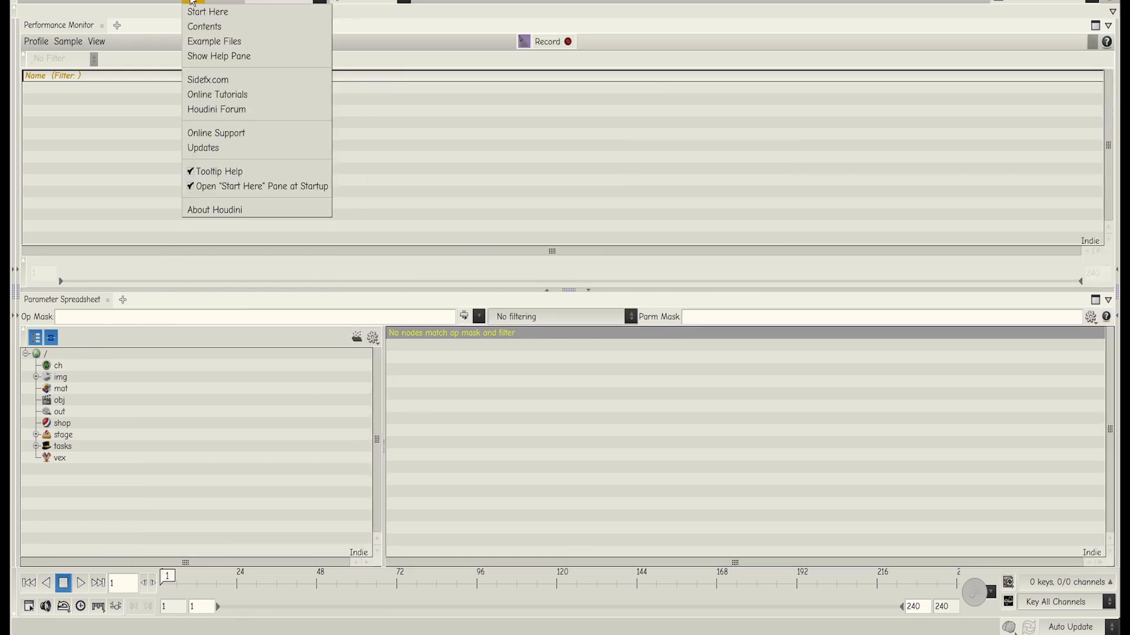
mouse_move(230, 80)
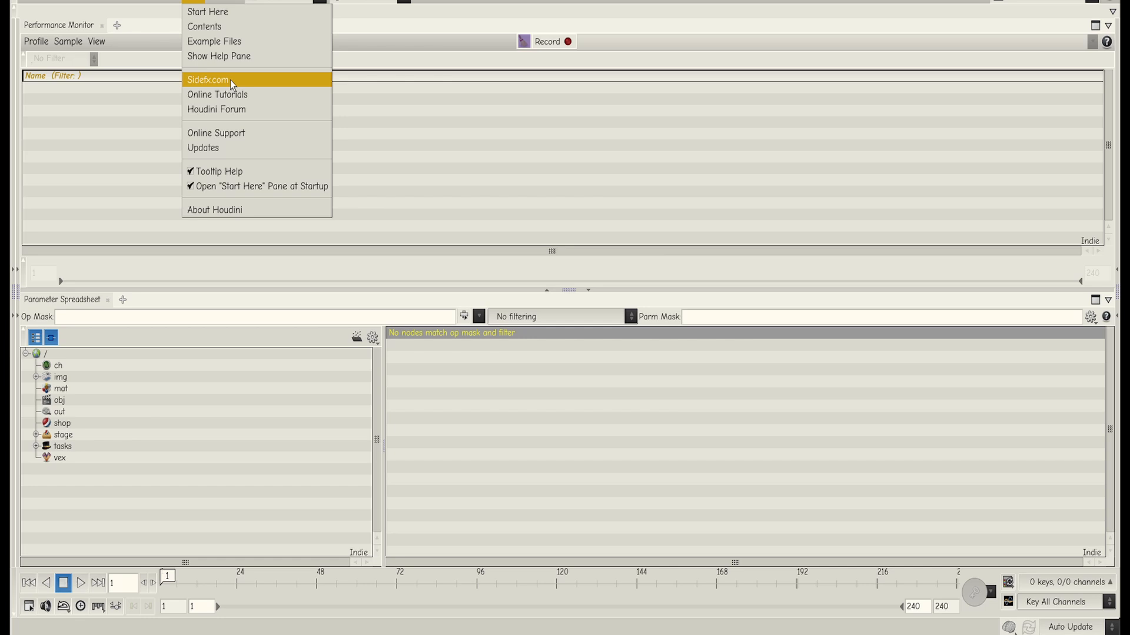
click(208, 79)
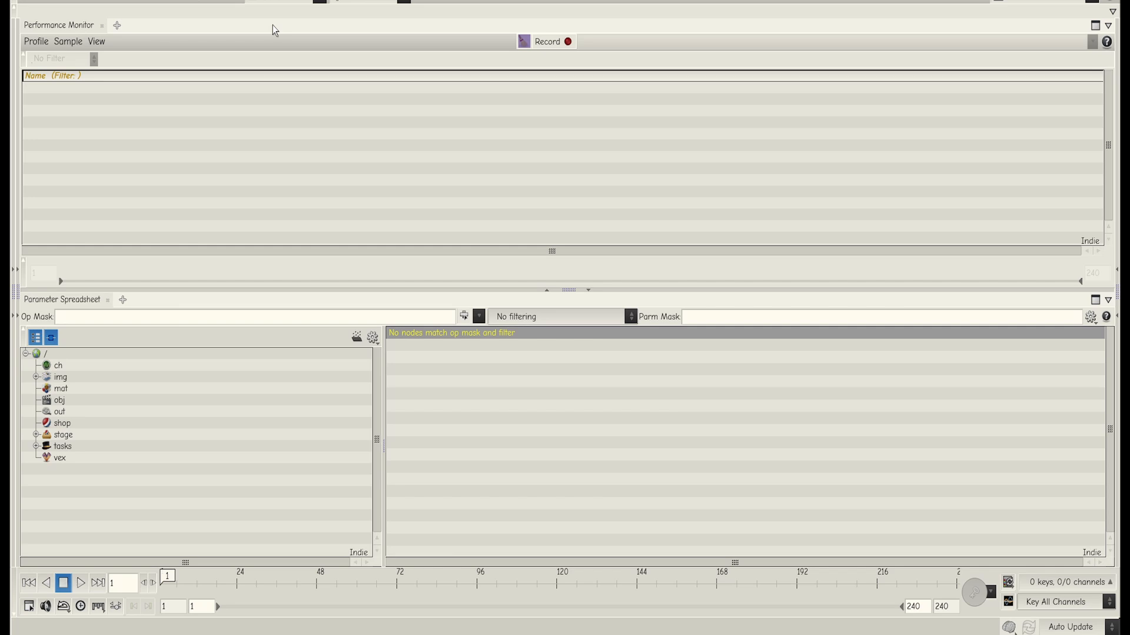
mouse_move(79, 6)
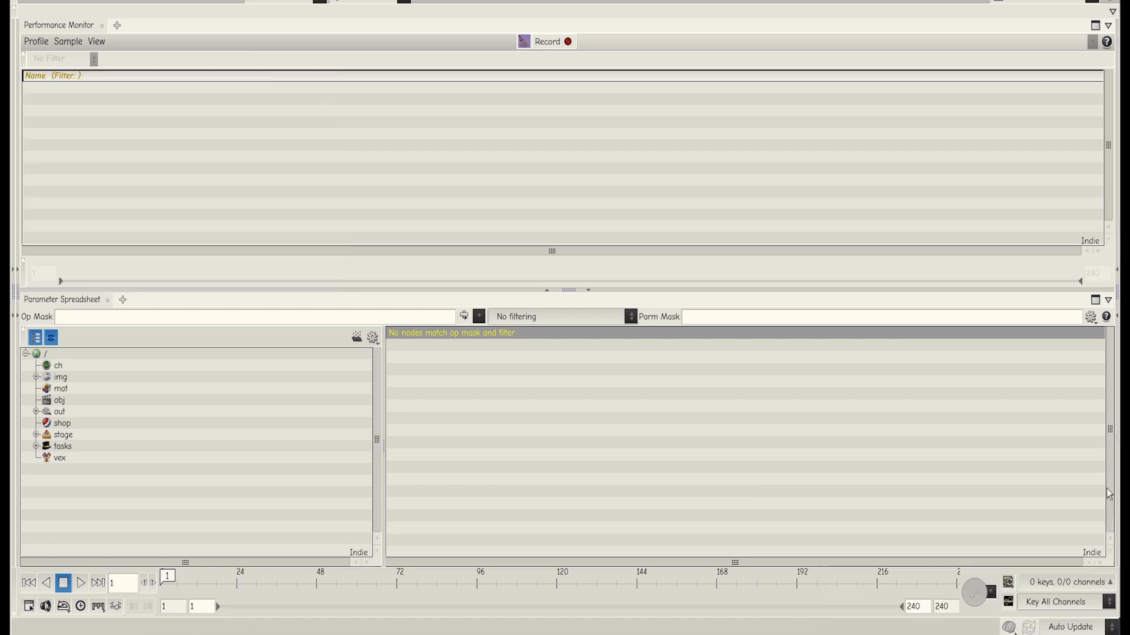
mouse_move(173, 17)
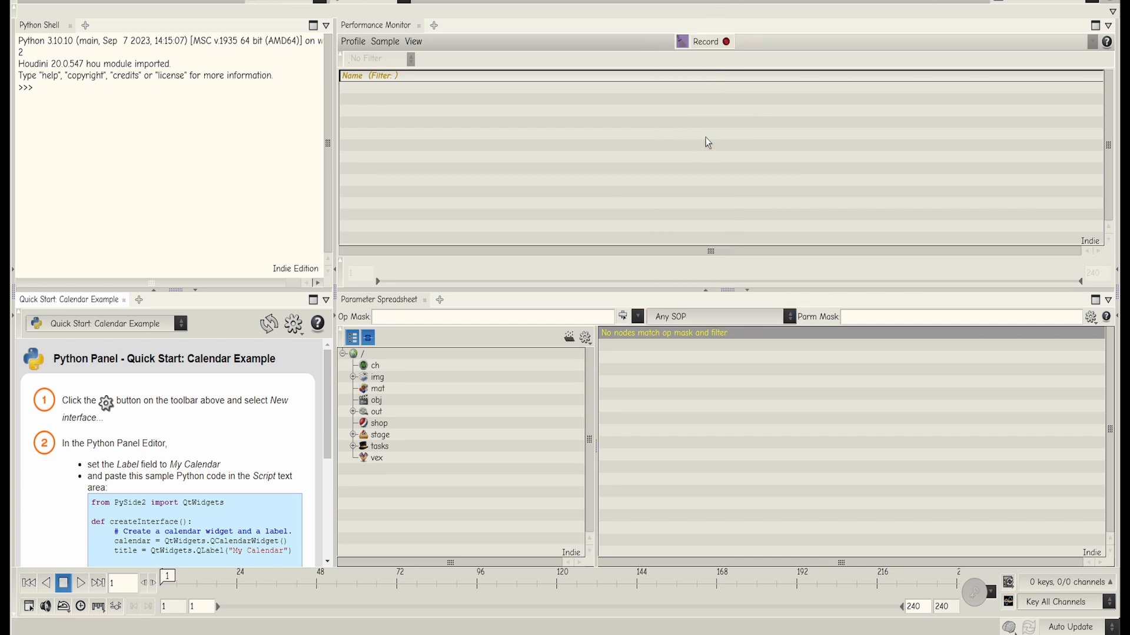
Step: Right-click the interface, then click into the /obj network editor
right_click(646, 434)
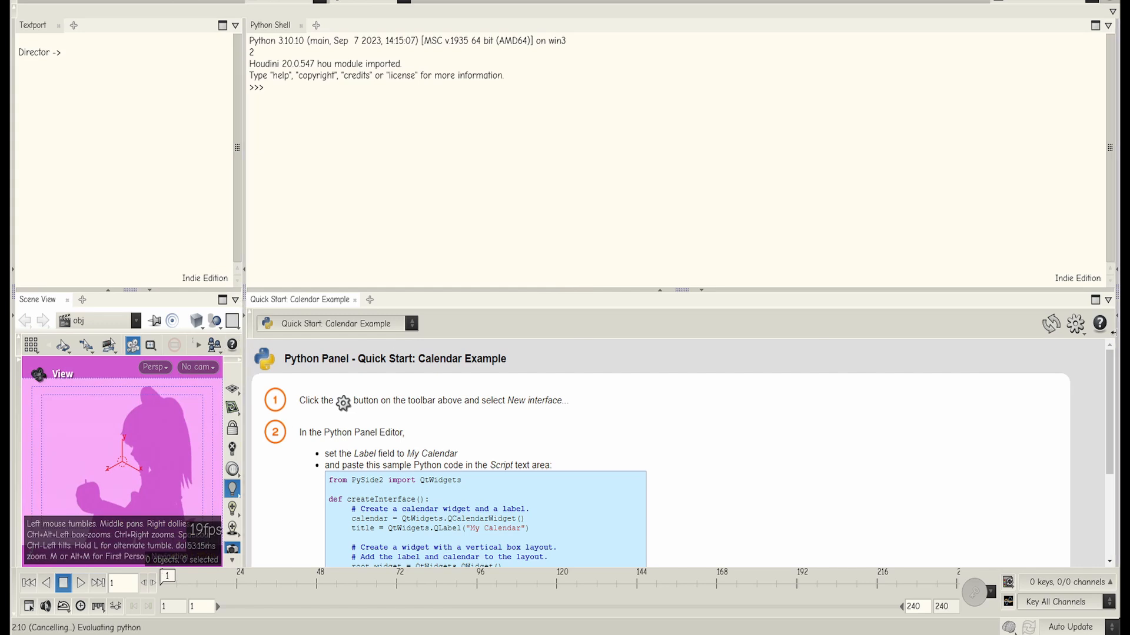
click(369, 300)
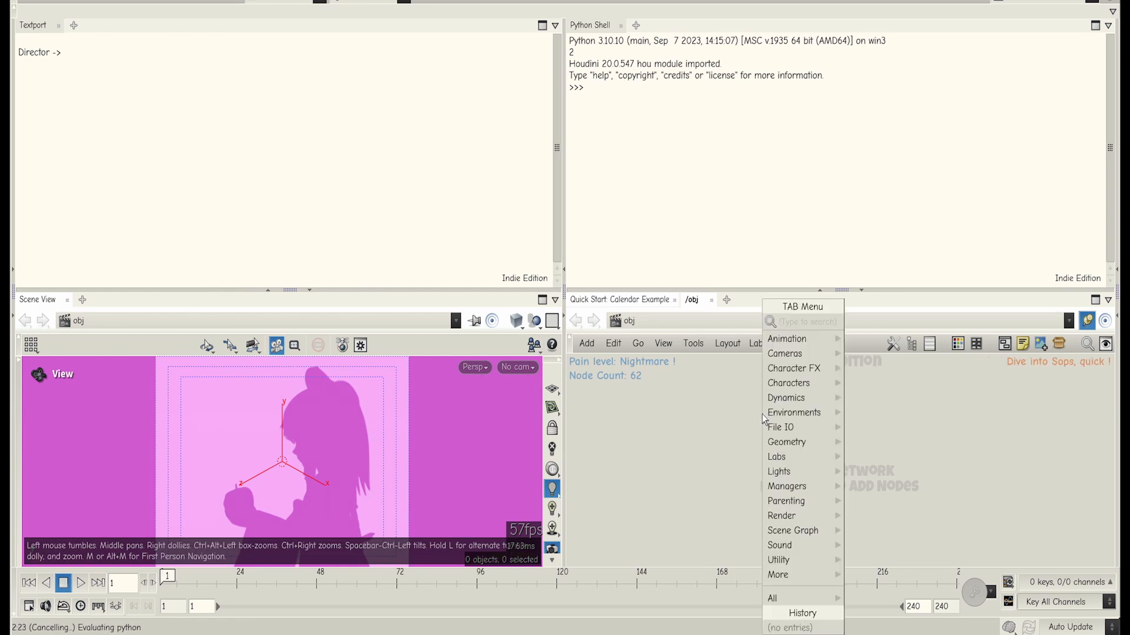
Step: Search 'geo' in the node creation menu
text(geo)
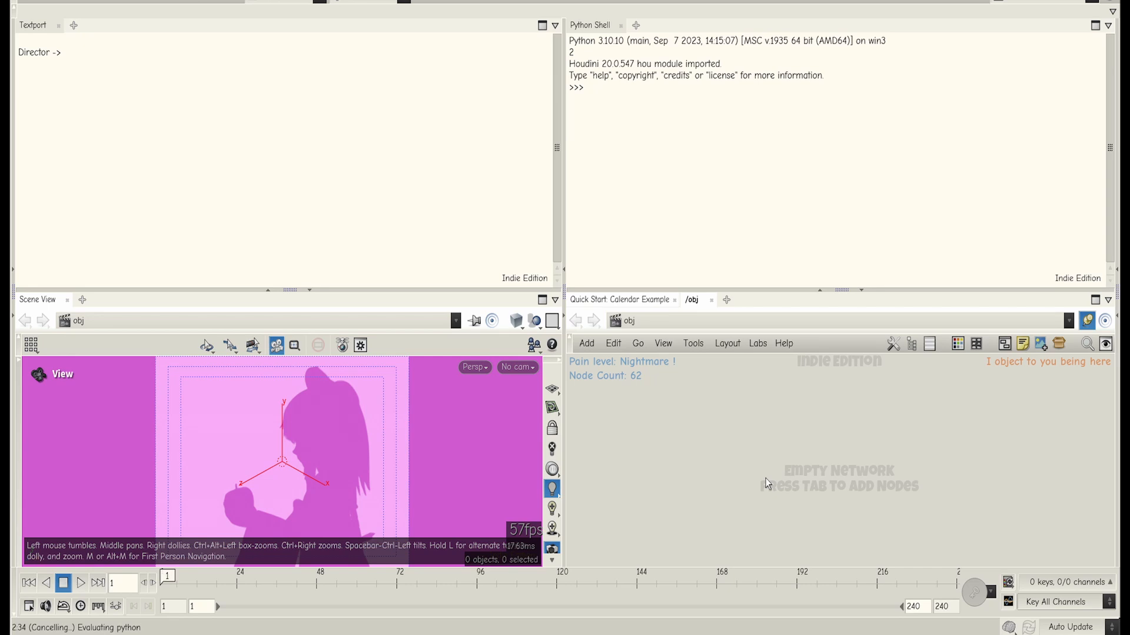
mouse_move(1089, 385)
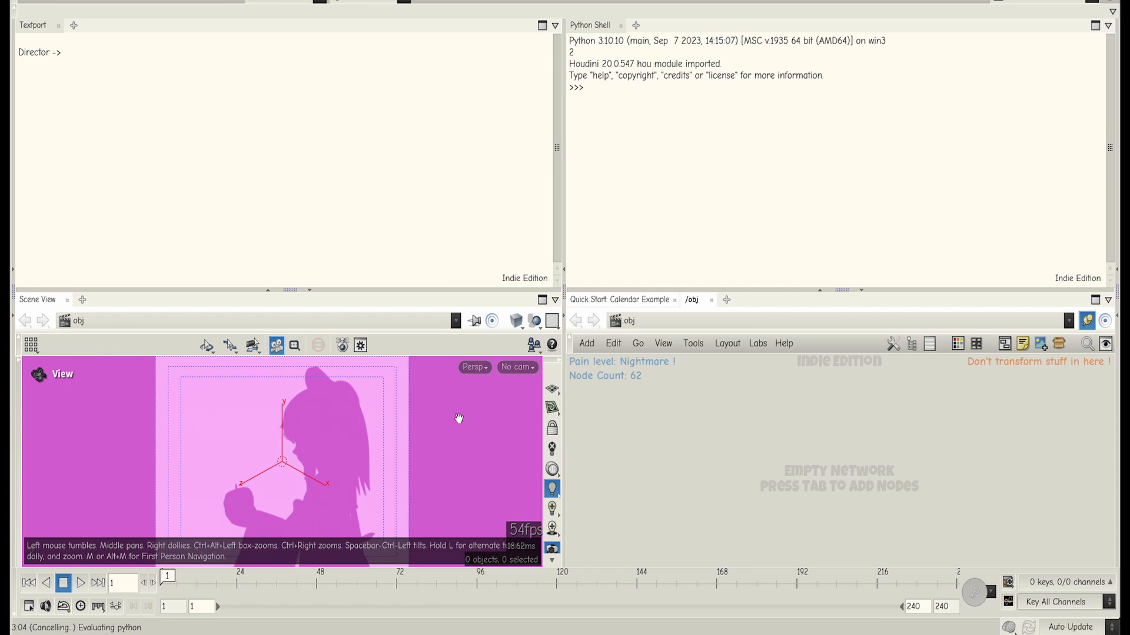
mouse_move(257, 429)
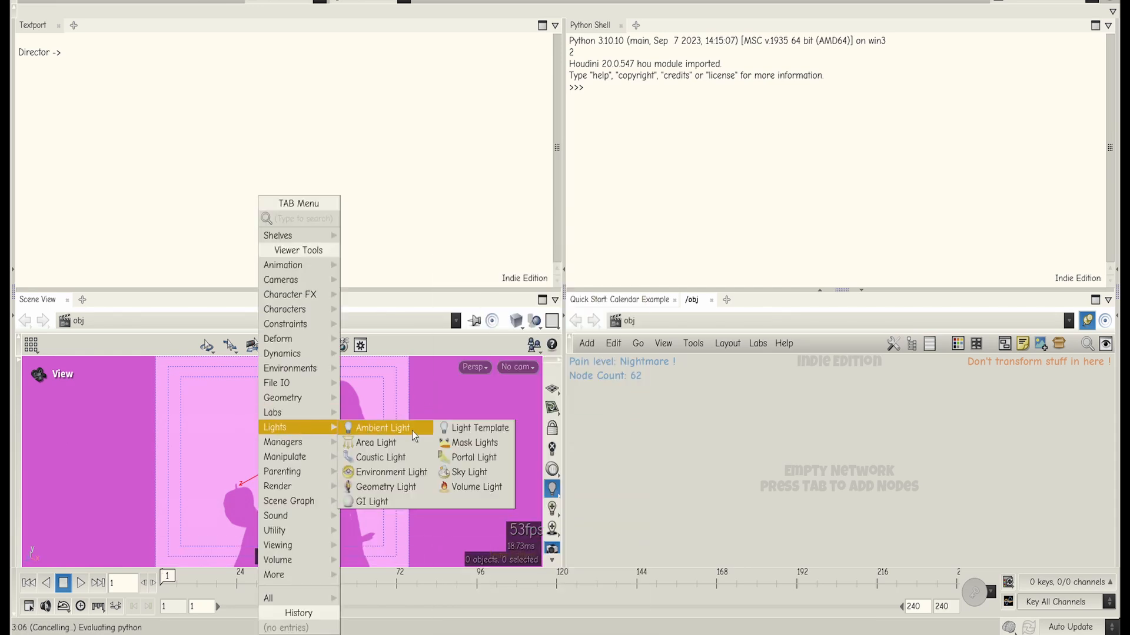
Step: Pick Ambient Light from the Lights submenu, which opens Display Options instead
click(382, 427)
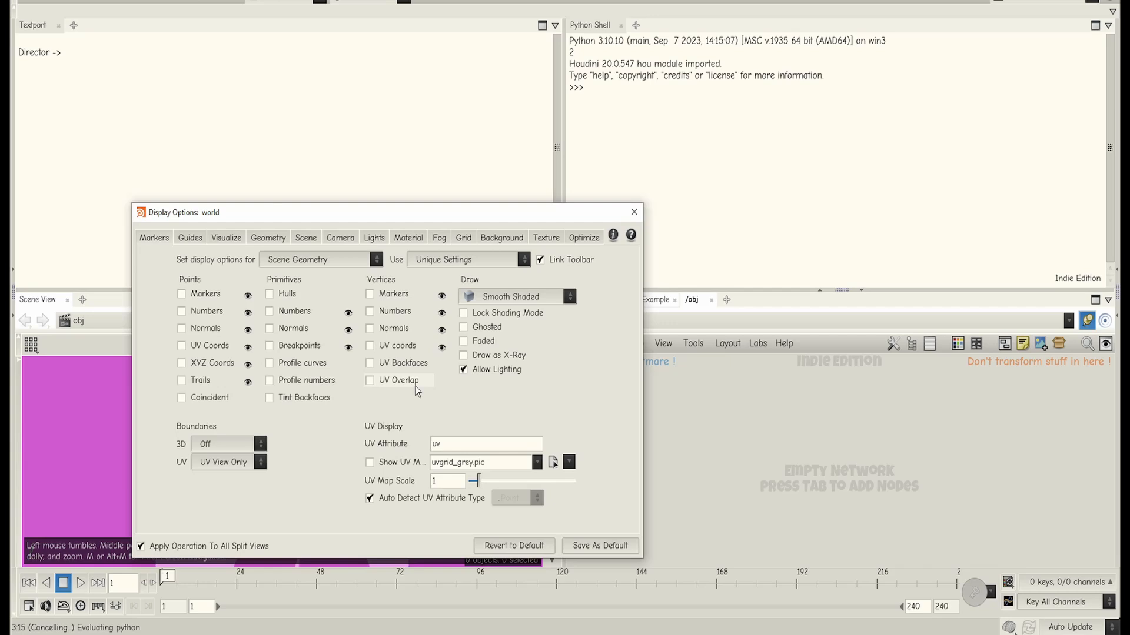
Step: Set the viewport background colour scheme to Grey and dismiss the error console
click(501, 237)
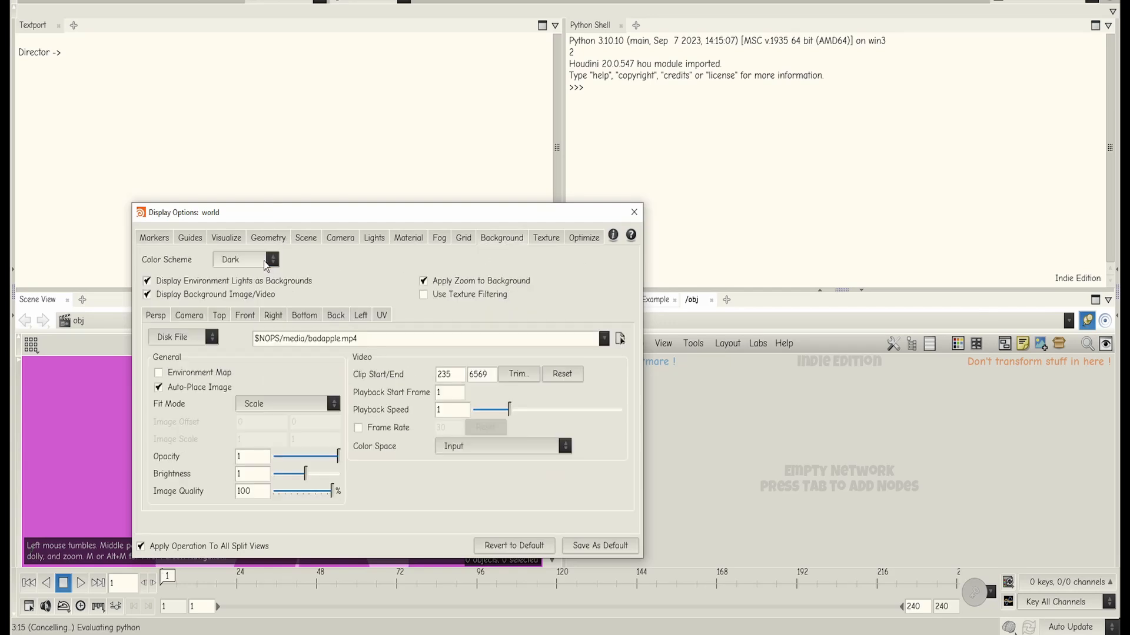
click(245, 260)
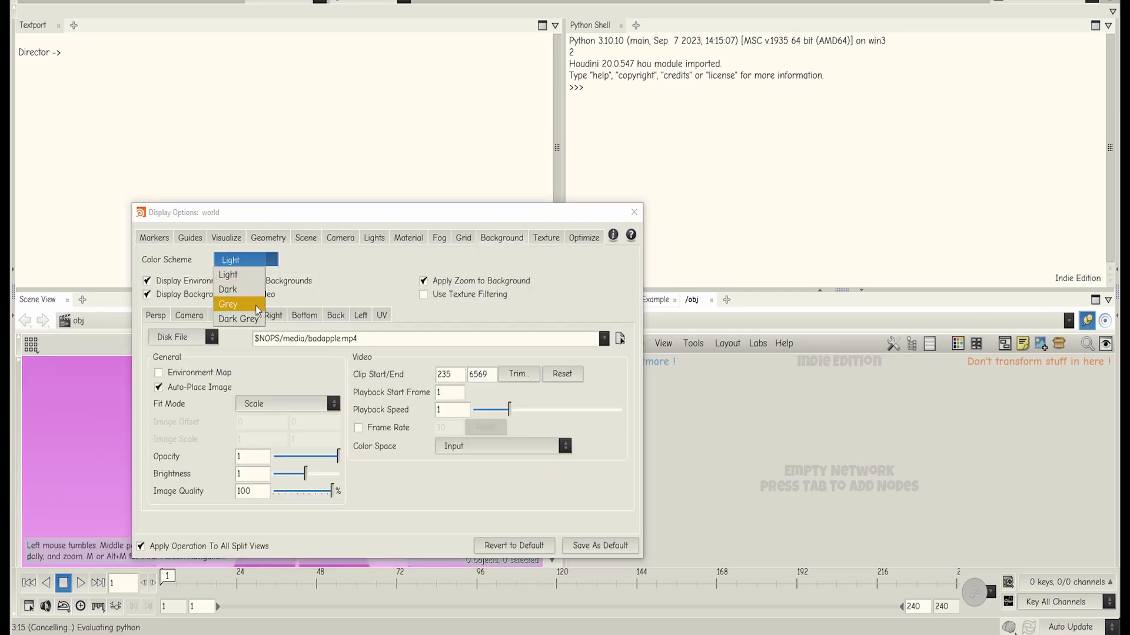
click(229, 289)
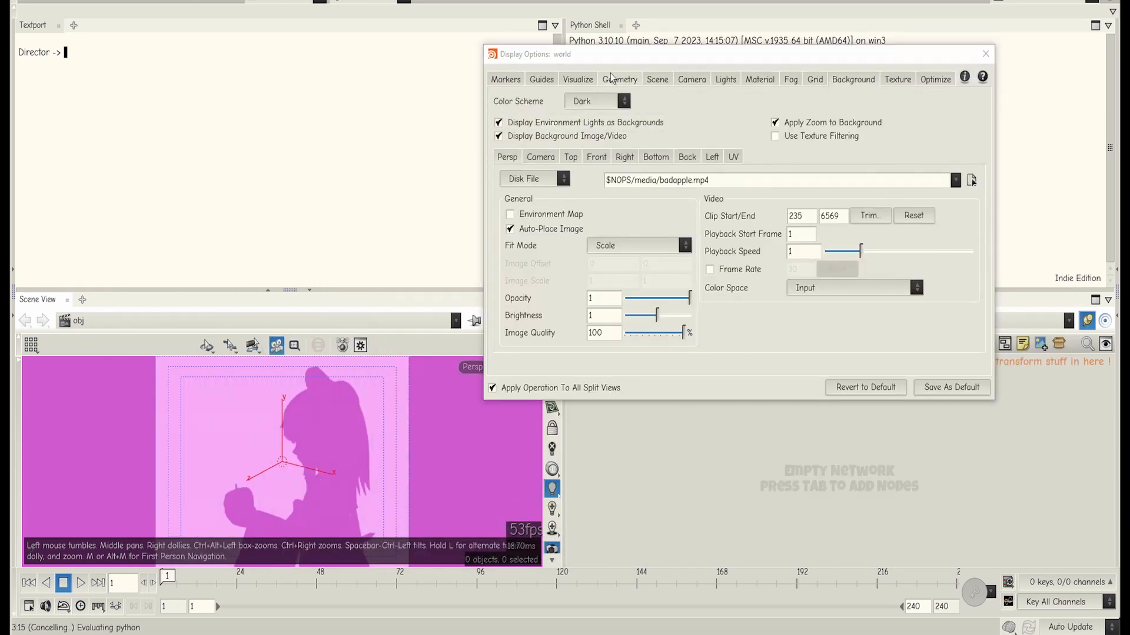
click(618, 80)
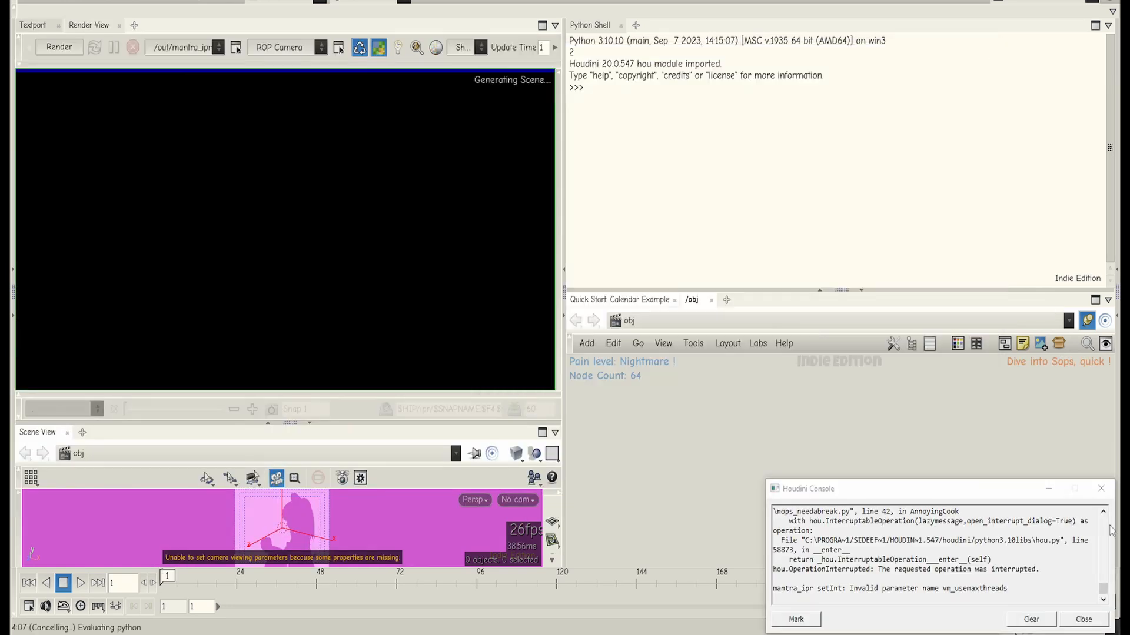
click(1100, 488)
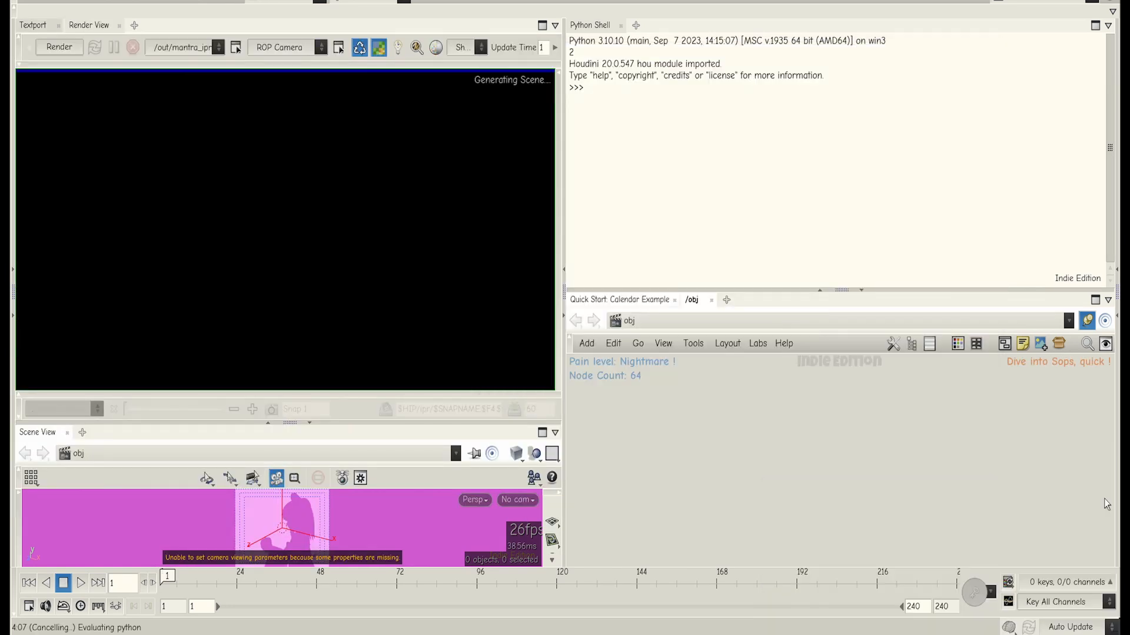